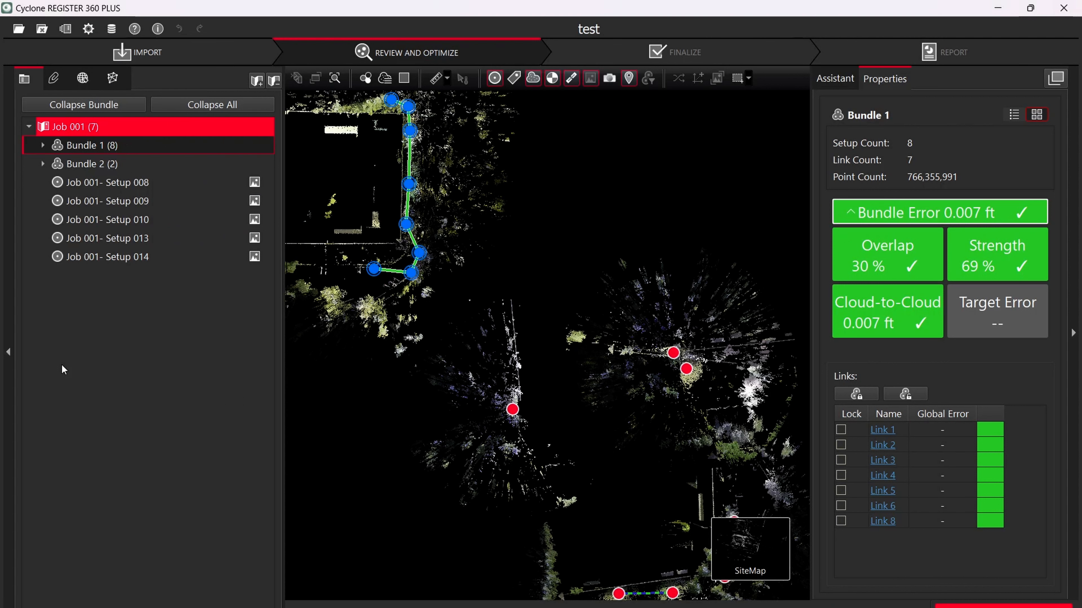
{"action": "mouse_move", "coordinate": [12, 81]}
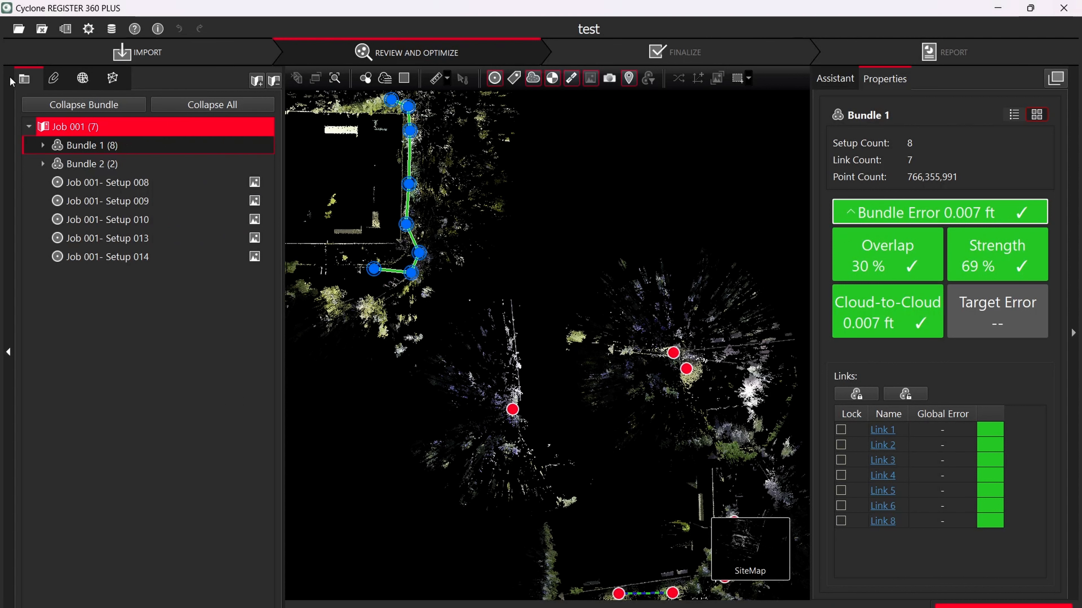
Bring up the Settings dialog from the toolbar gear, landing on General.
{"action": "left_click", "coordinate": [89, 29]}
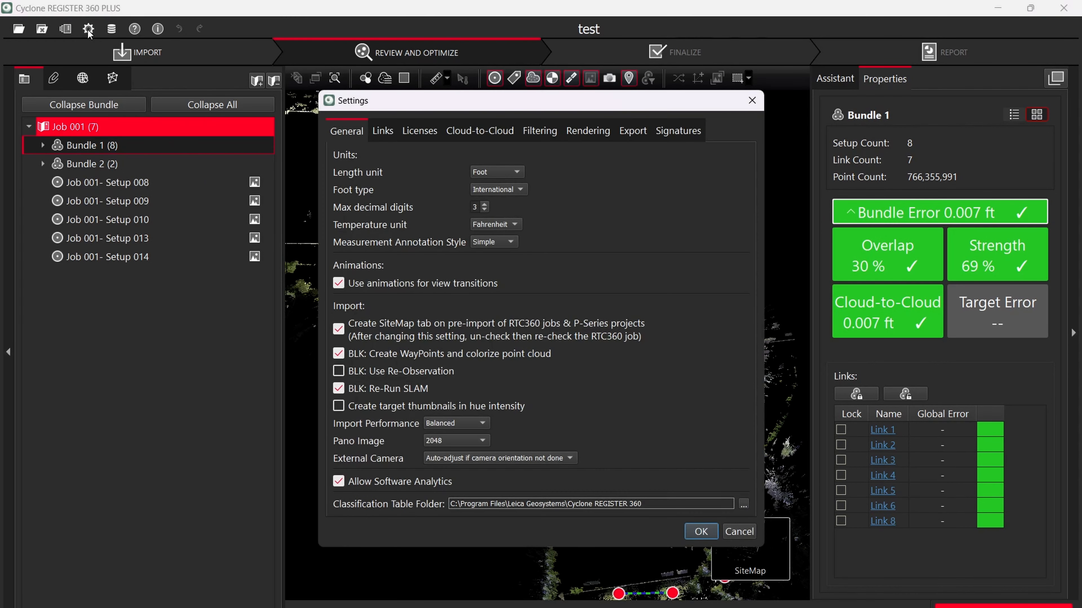
{"action": "mouse_move", "coordinate": [417, 138]}
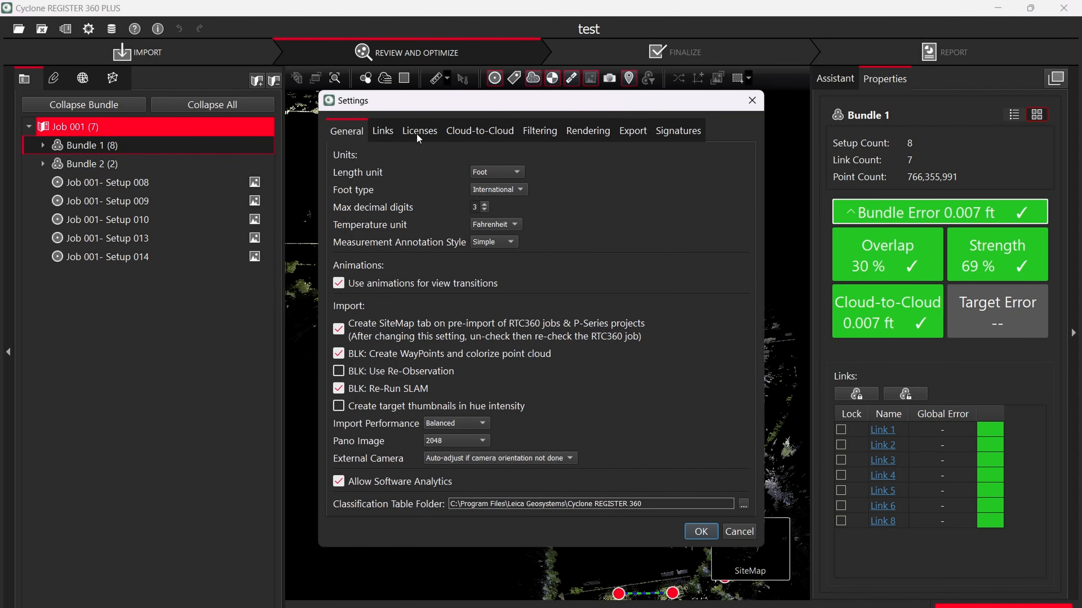
{"action": "mouse_move", "coordinate": [370, 258]}
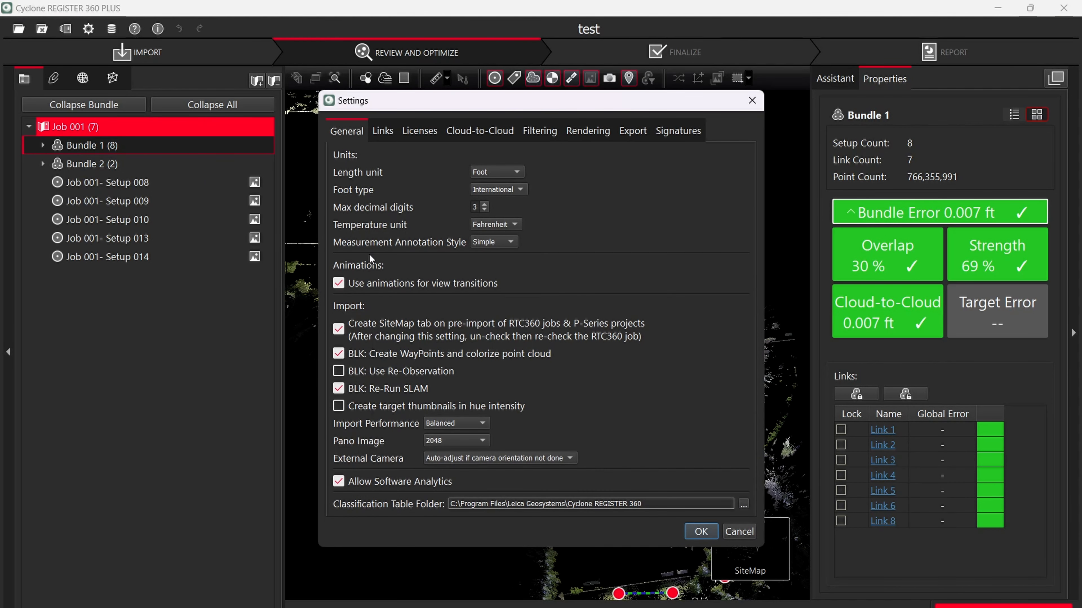
{"action": "mouse_move", "coordinate": [348, 314]}
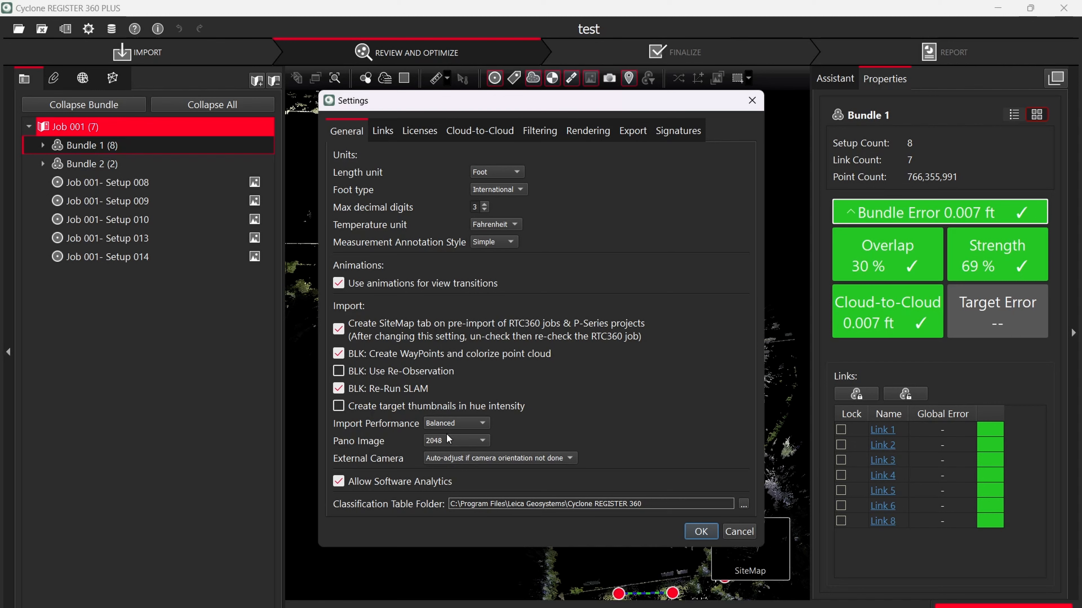
{"action": "left_click", "coordinate": [455, 423]}
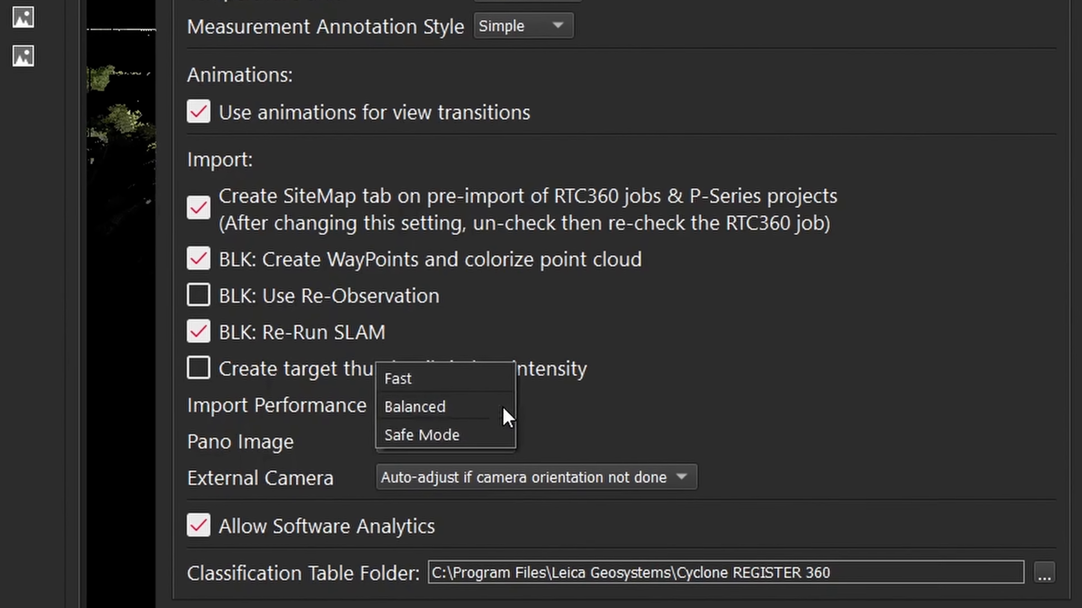
{"action": "scroll", "scroll_direction": "down", "scroll_amount": 3}
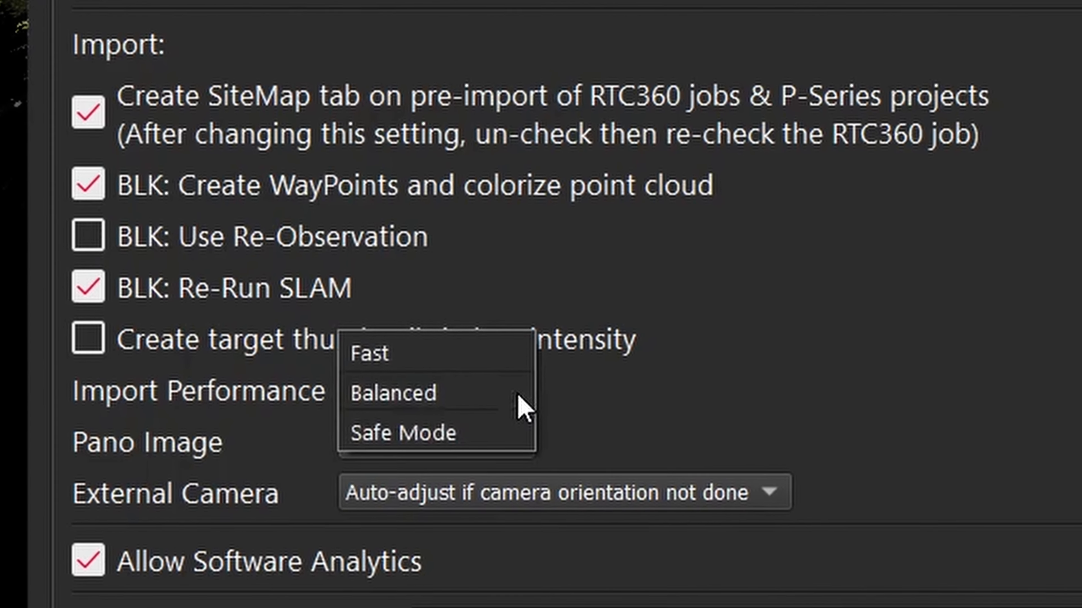
{"action": "scroll", "scroll_direction": "down", "scroll_amount": 3}
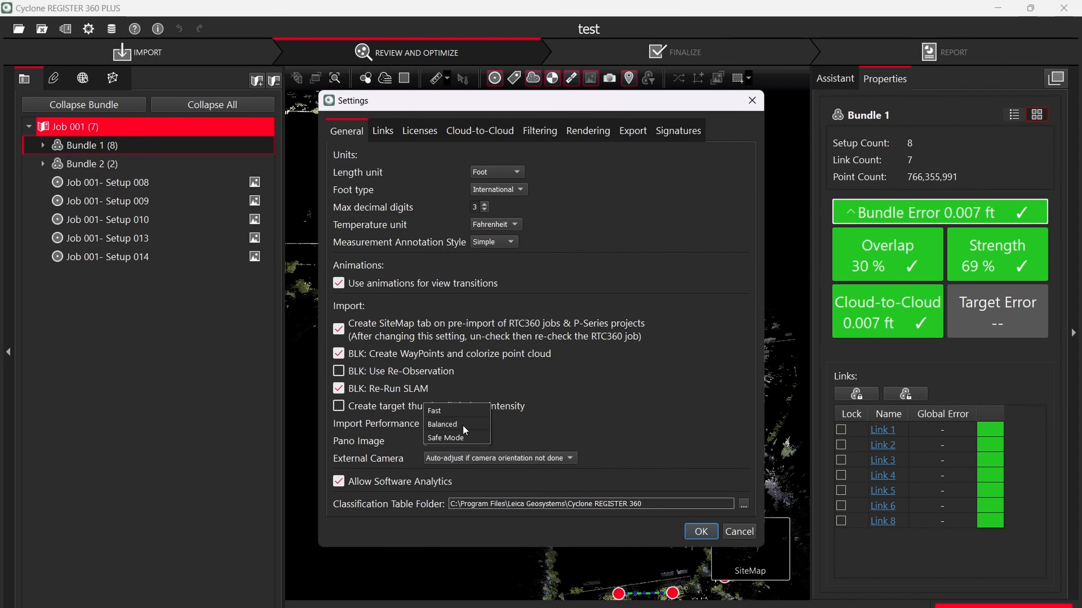
{"action": "left_click", "coordinate": [442, 423]}
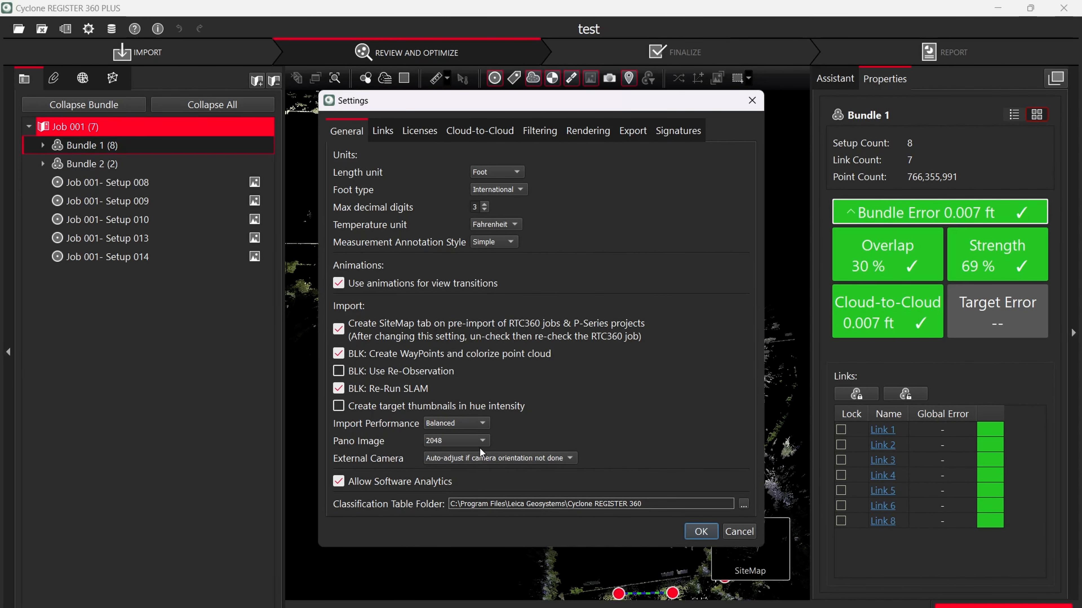
Review pano resolutions 1024–5120, keep 2048, and move to Links settings.
{"action": "left_click", "coordinate": [455, 441]}
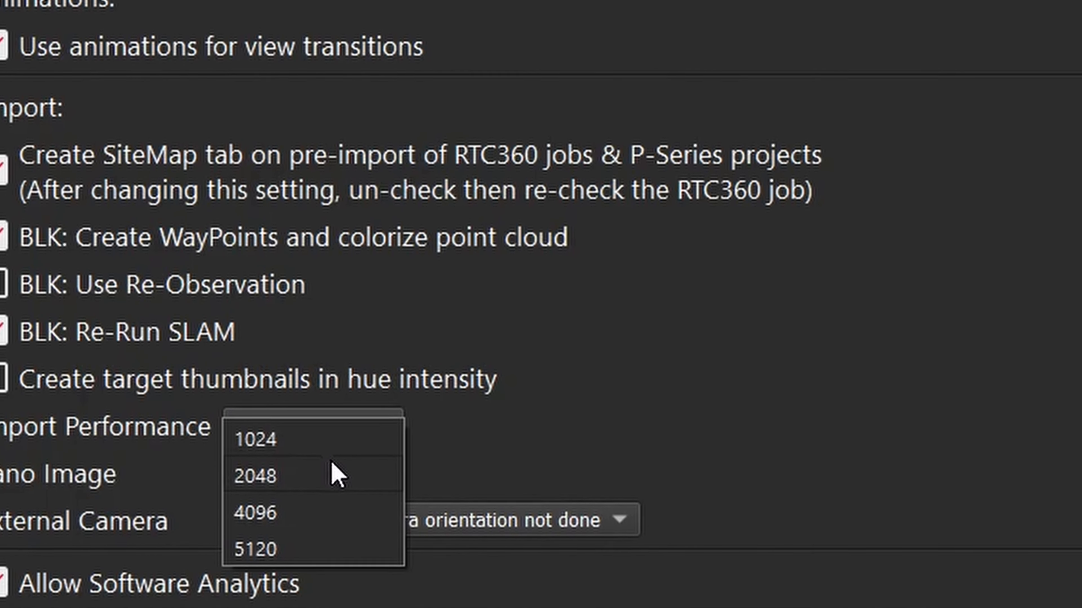
{"action": "scroll", "scroll_direction": "down", "scroll_amount": 3}
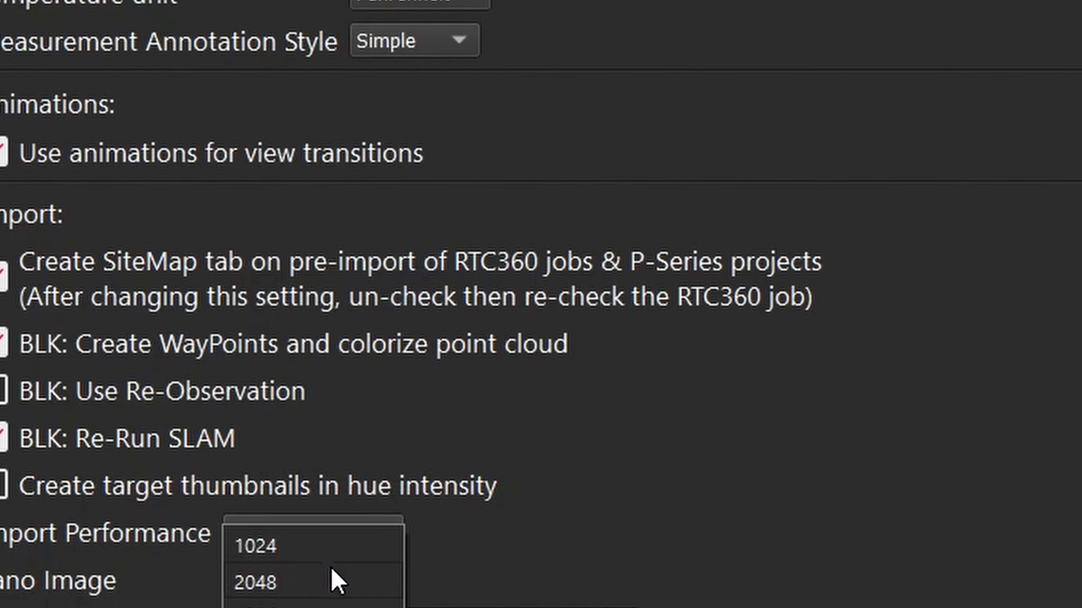
{"action": "scroll", "scroll_direction": "down", "scroll_amount": 3}
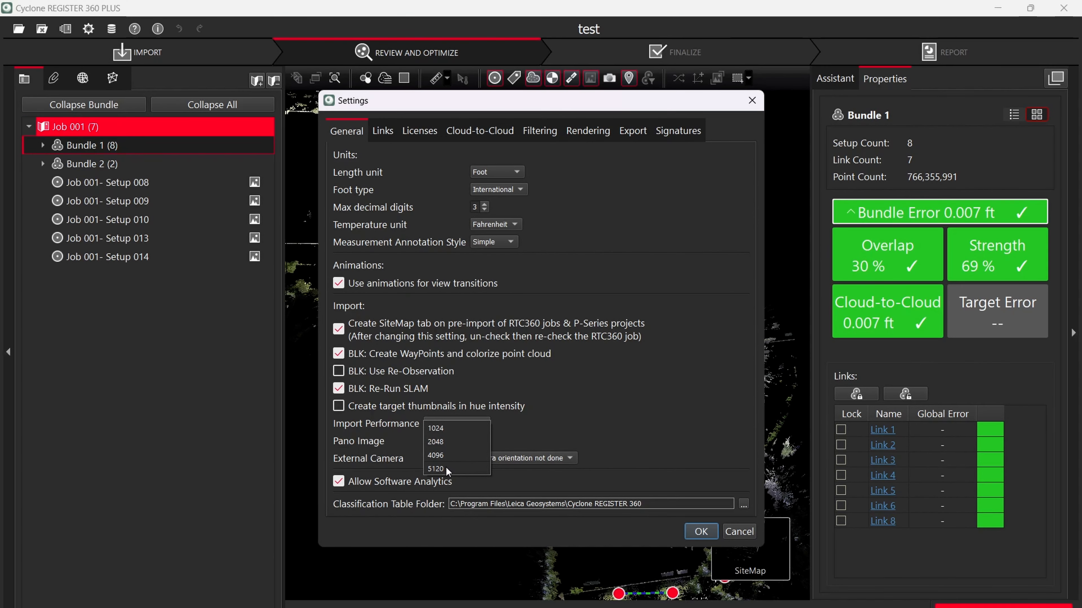
{"action": "left_click", "coordinate": [436, 442]}
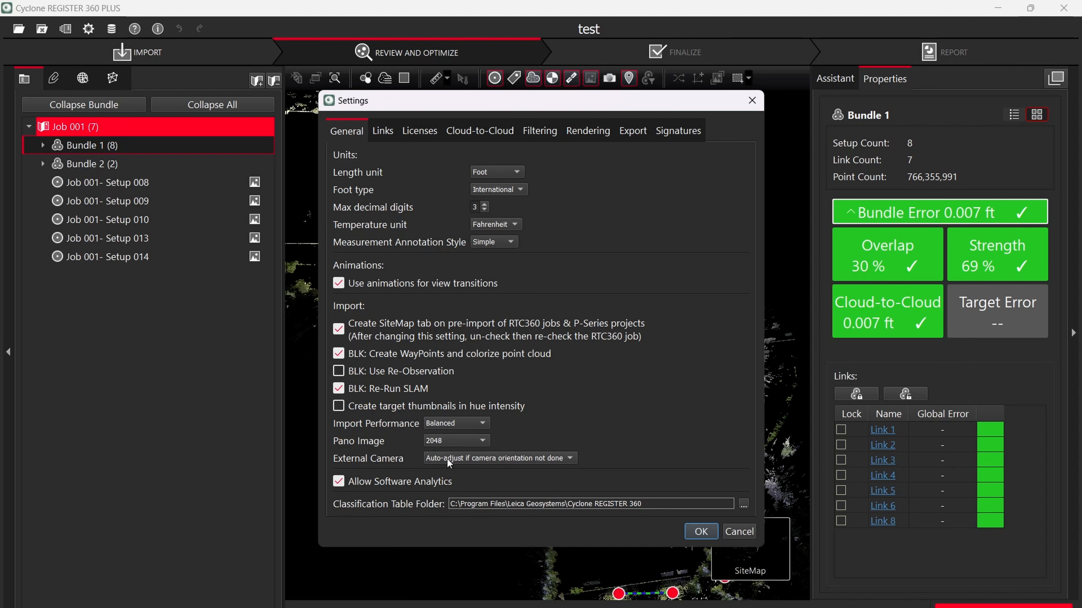
{"action": "mouse_move", "coordinate": [701, 540]}
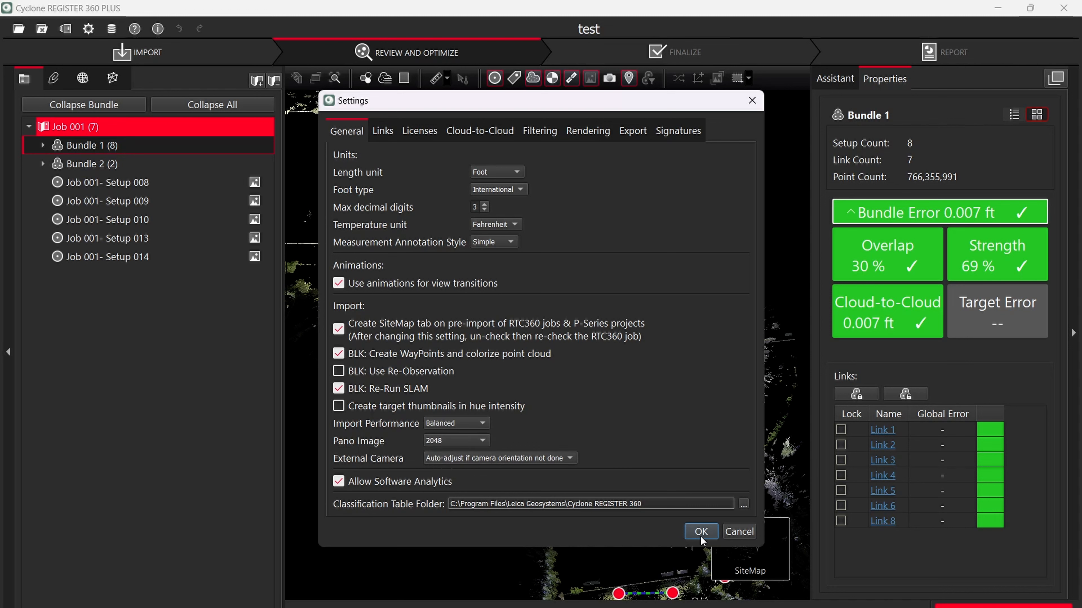
{"action": "left_click", "coordinate": [384, 130]}
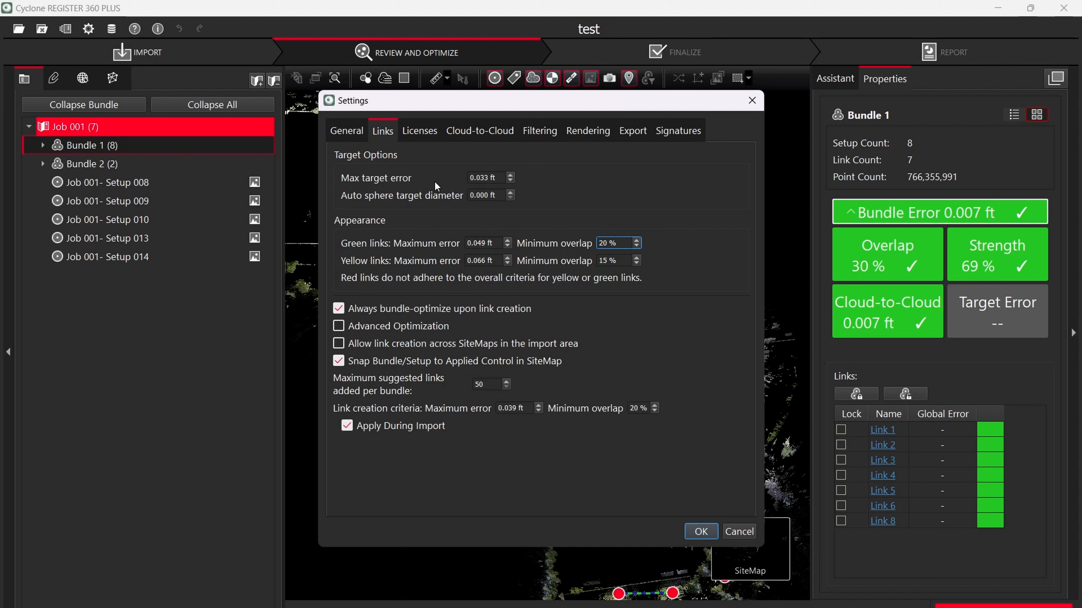
{"action": "mouse_move", "coordinate": [489, 212]}
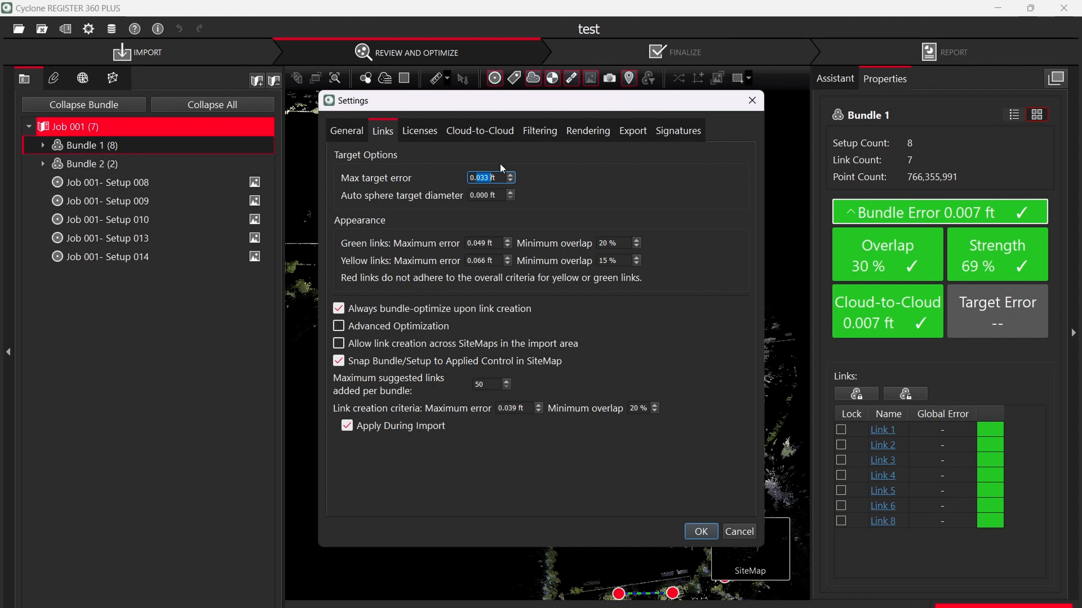
Change Max target error from 0.033 ft to 1 ft under Target Options.
{"action": "type", "text": "1 ft"}
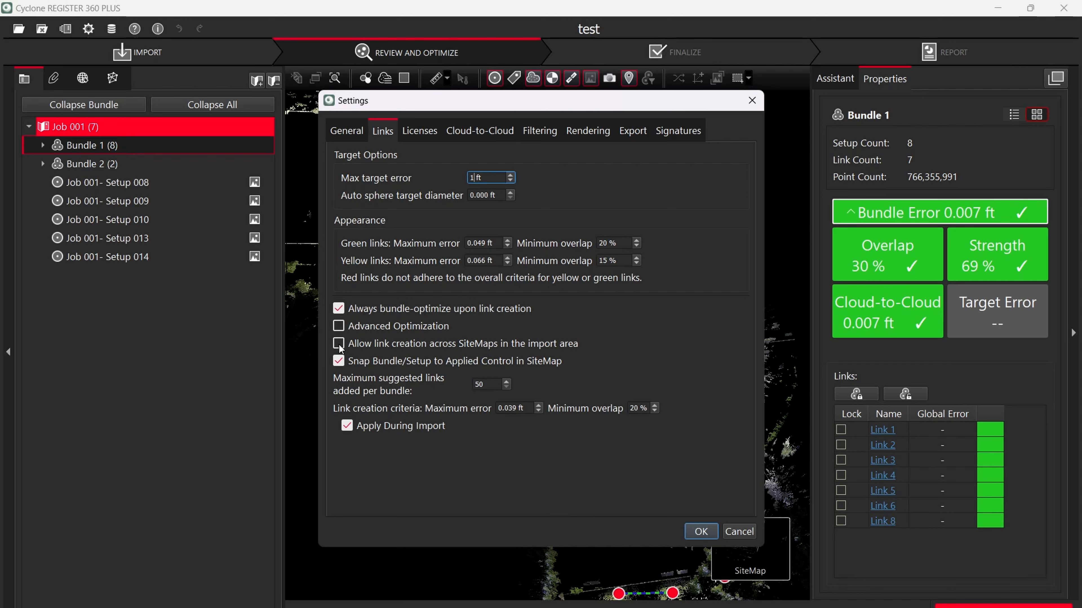
{"action": "left_click", "coordinate": [338, 343]}
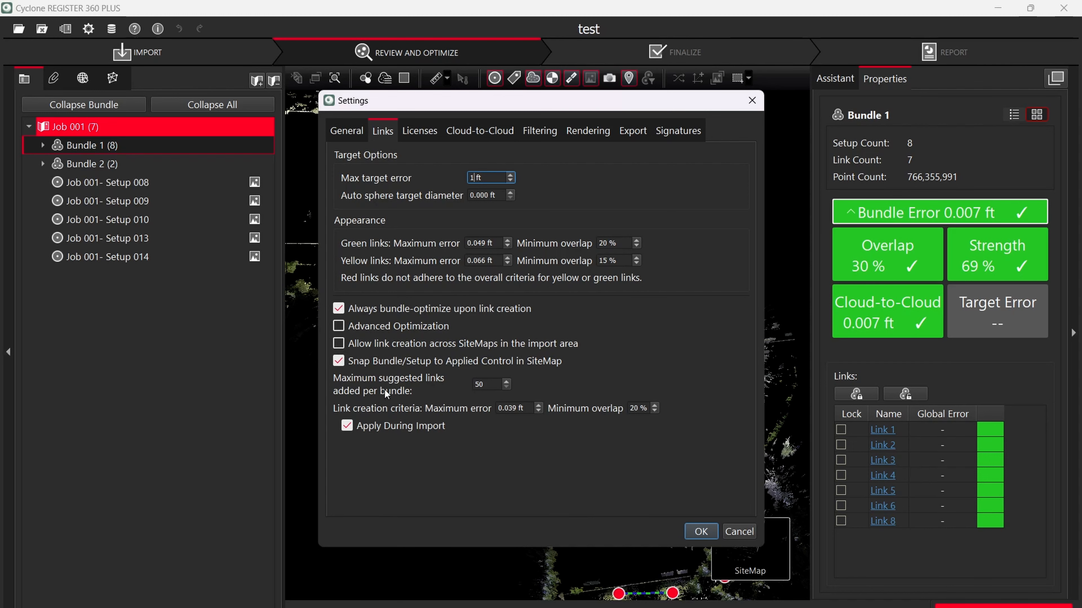